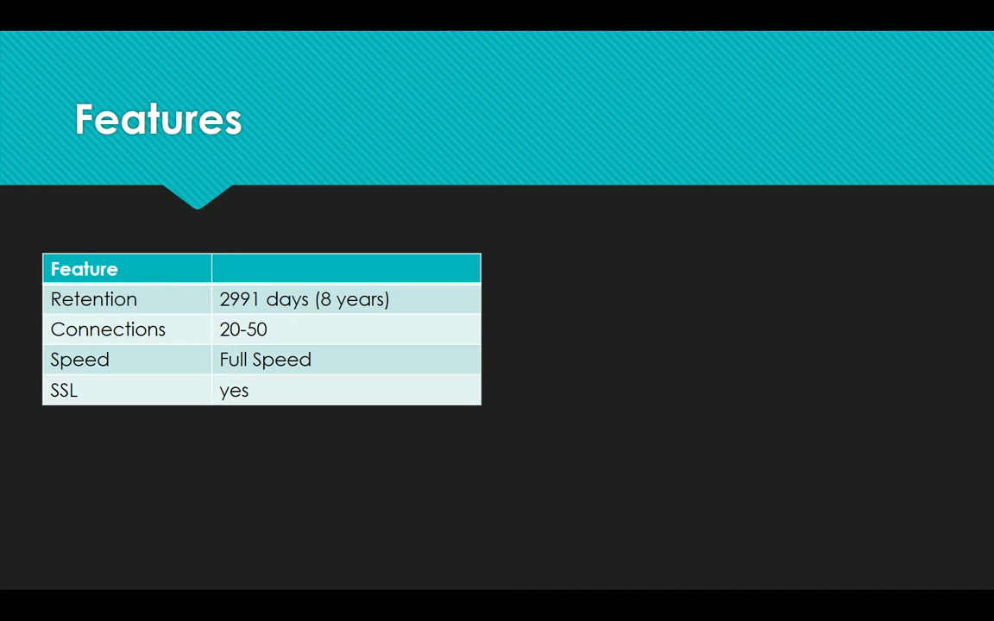
# Advance the slideshow from the Features table to the Plans slide showing monthly and block pricing
pyautogui.press('Right')
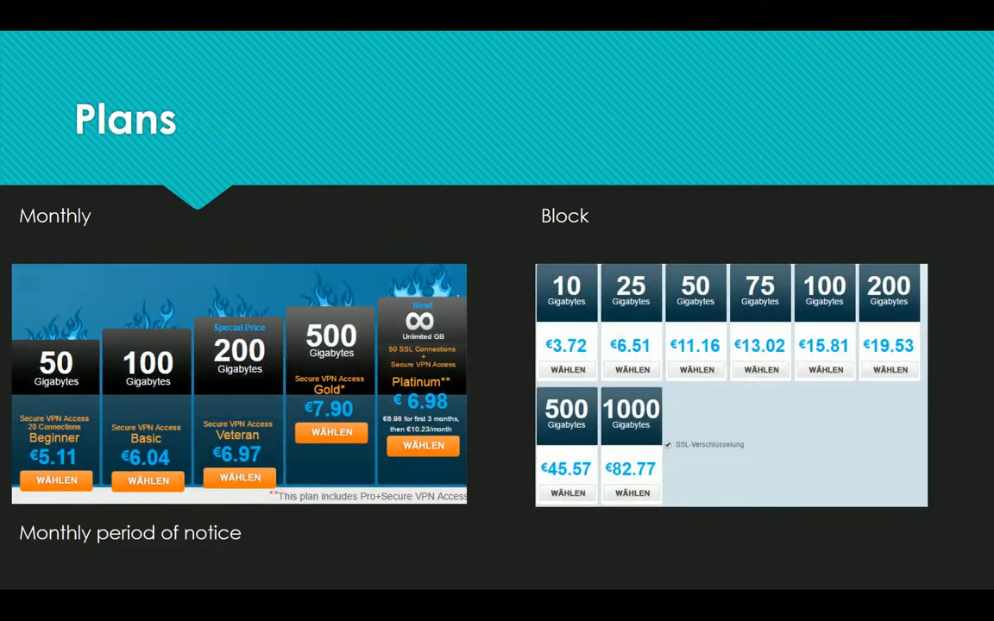